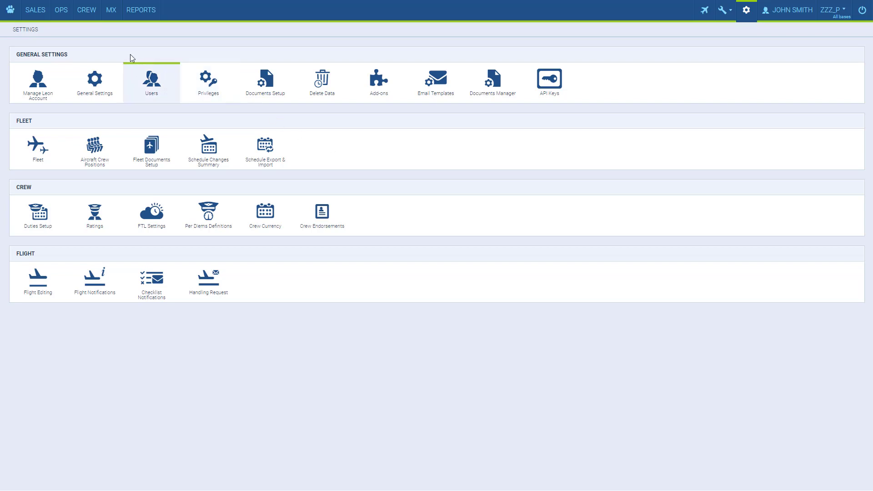
# Go to the Fees page from the SALES menu.
pyautogui.click(35, 10)
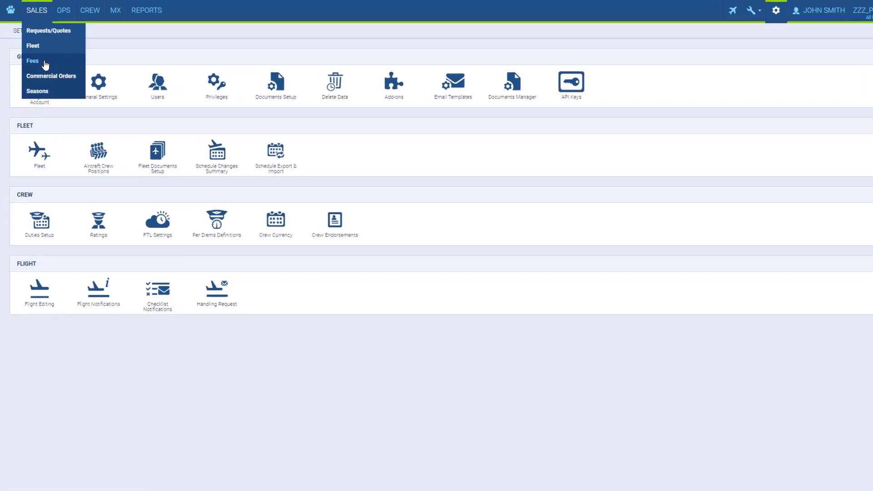
pyautogui.click(32, 60)
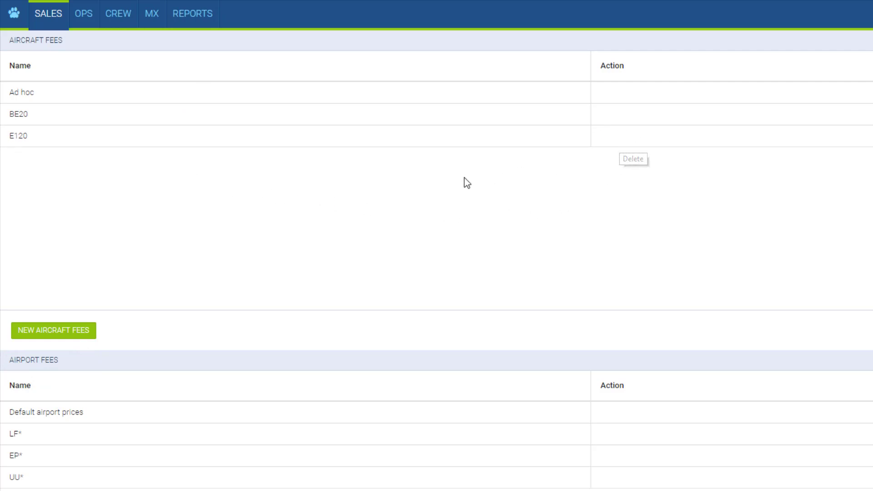
# Create a new aircraft fee pricelist named SP-IJKL with EUR currency.
pyautogui.click(53, 330)
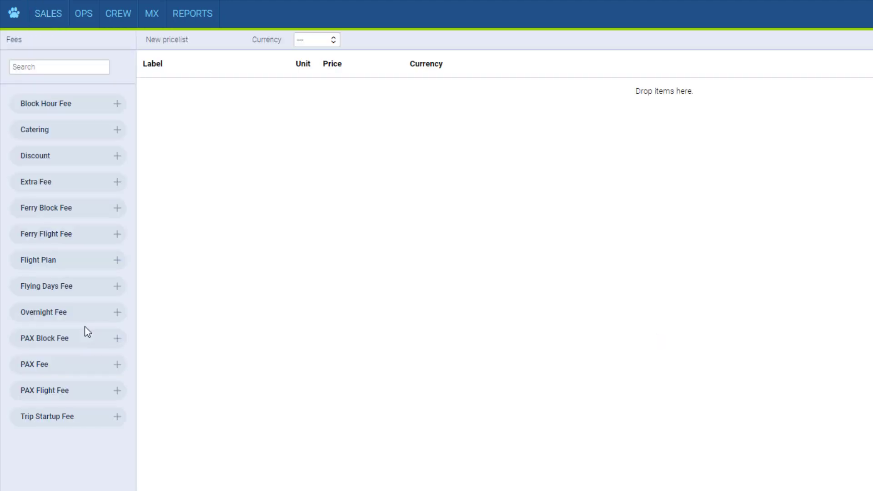
pyautogui.click(187, 39)
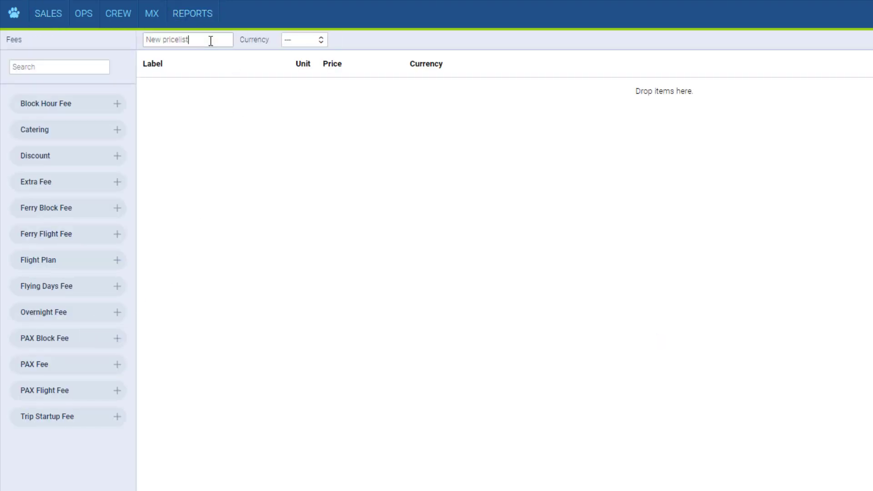
pyautogui.click(188, 39)
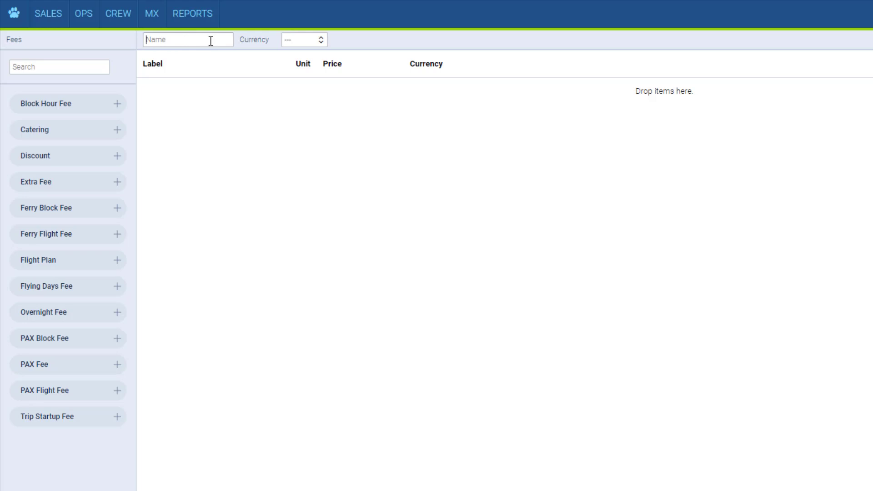
pyautogui.click(304, 40)
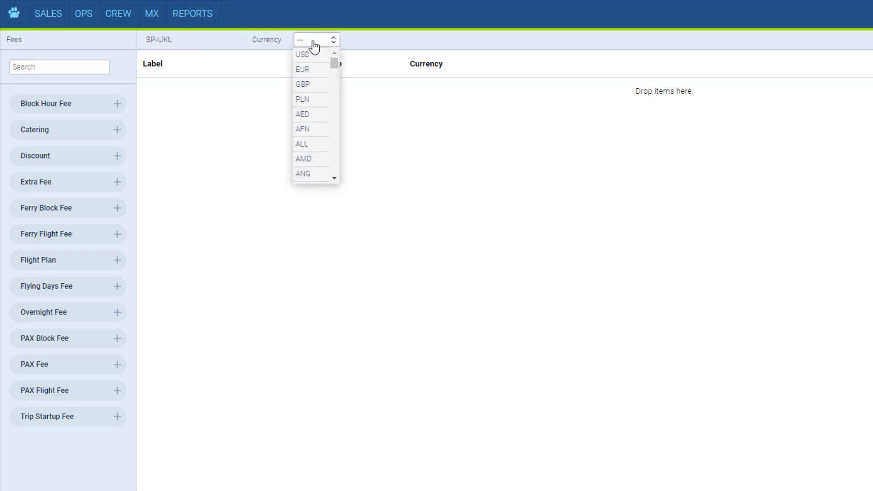
pyautogui.click(302, 69)
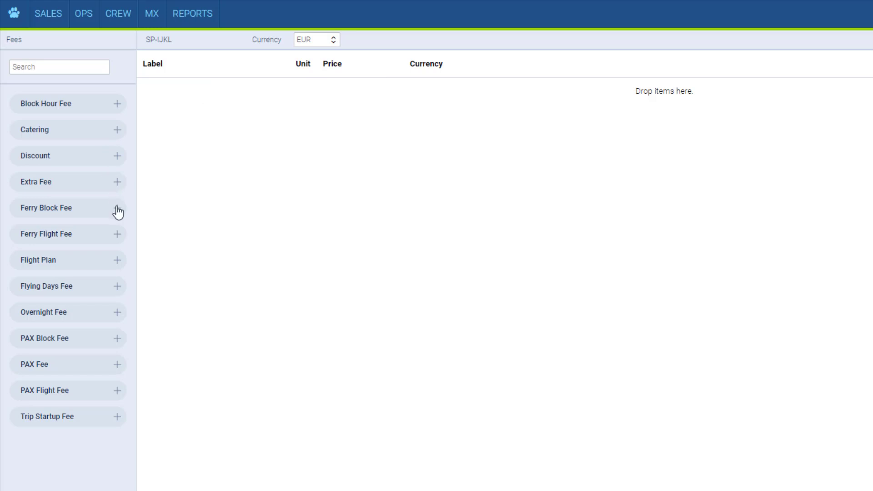
# Add Ferry Block Fee priced 4000 and Catering priced 500.
pyautogui.click(117, 207)
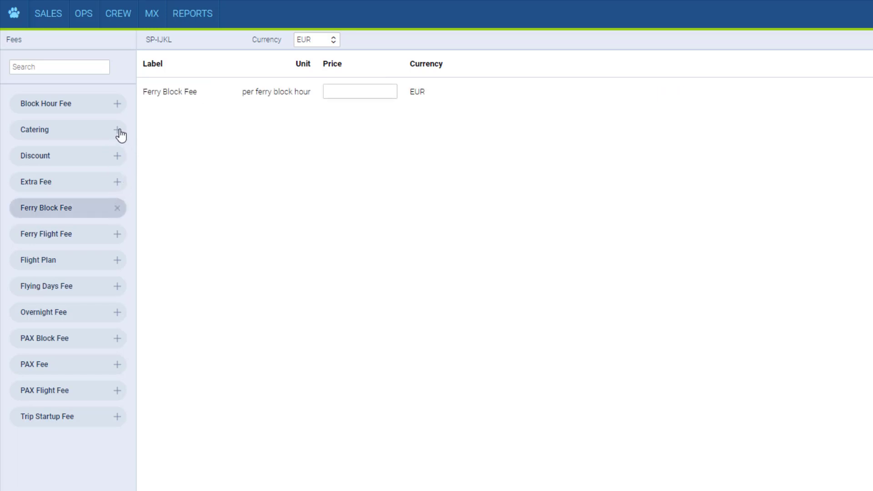
pyautogui.click(116, 129)
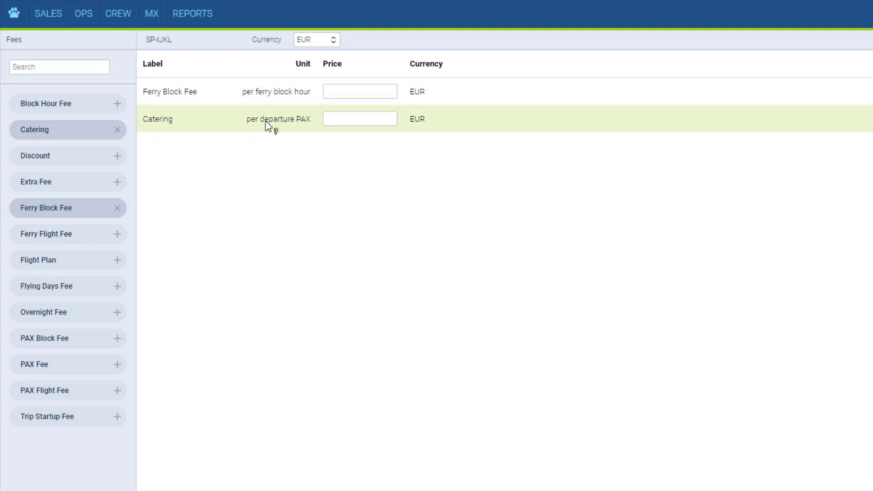
pyautogui.moveTo(278, 119)
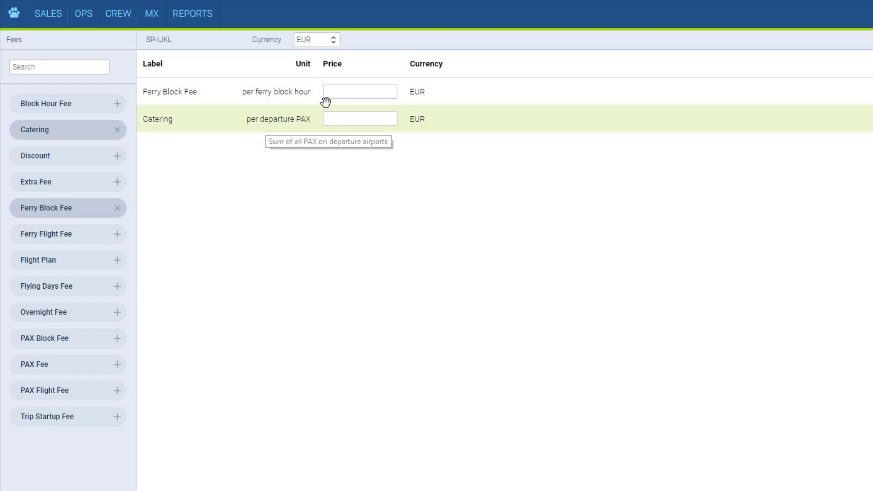
pyautogui.write('40')
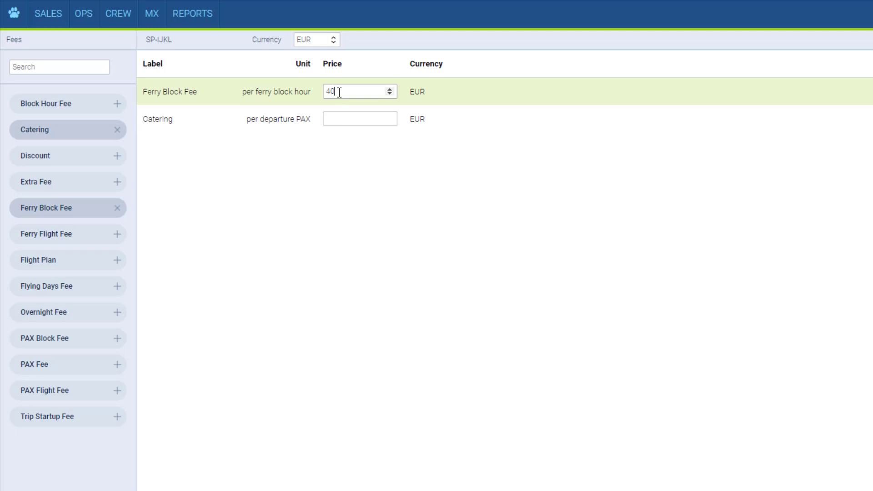
pyautogui.click(359, 118)
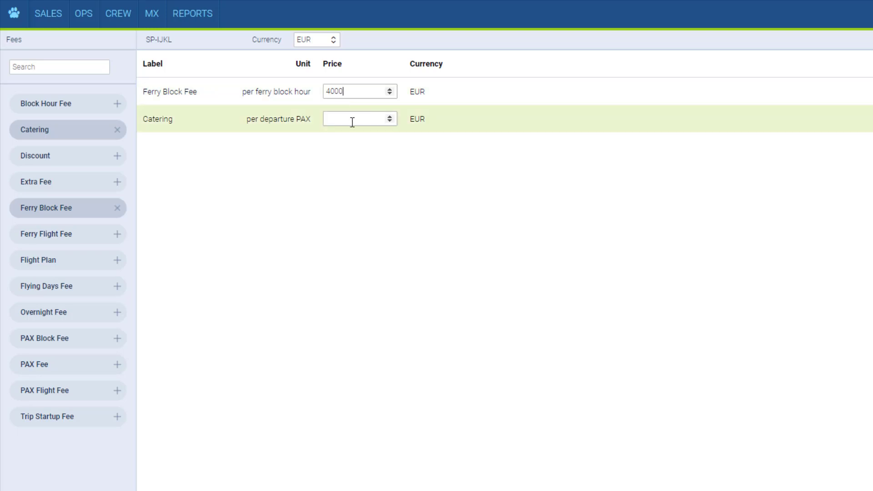
pyautogui.write('500')
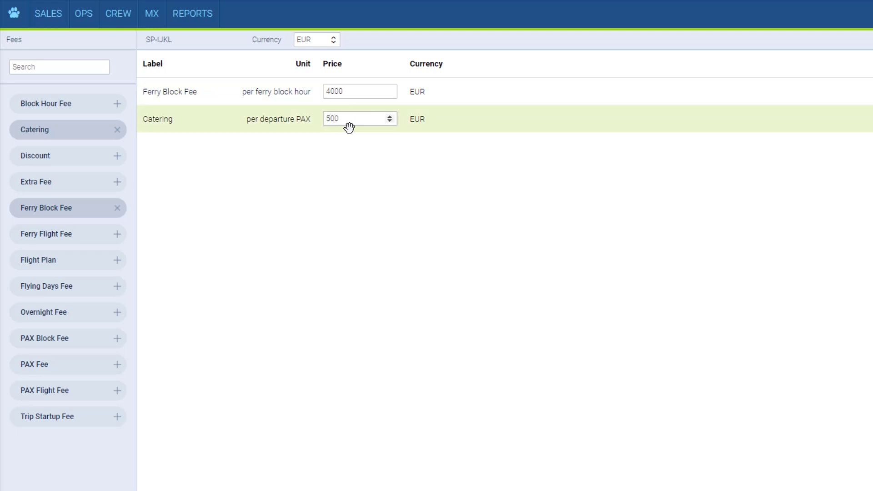
pyautogui.moveTo(312, 211)
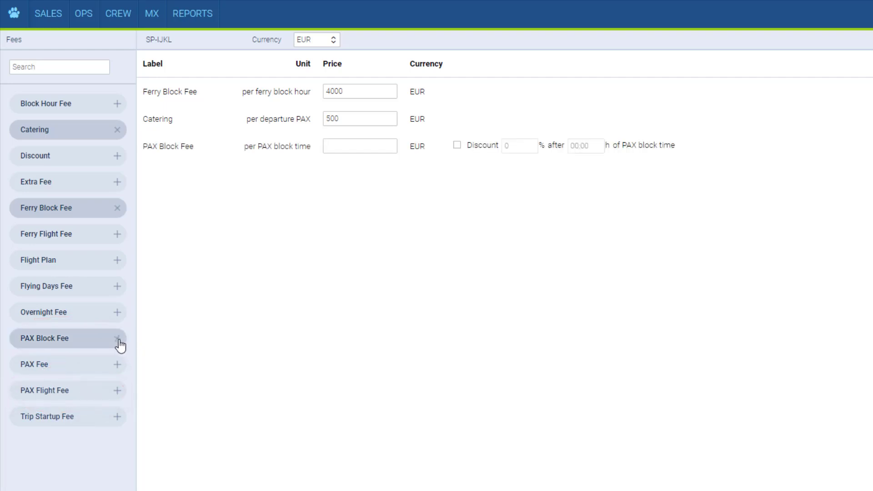
# Price PAX Block Fee at 4500 with 10% discount after 03:00, and save.
pyautogui.click(359, 145)
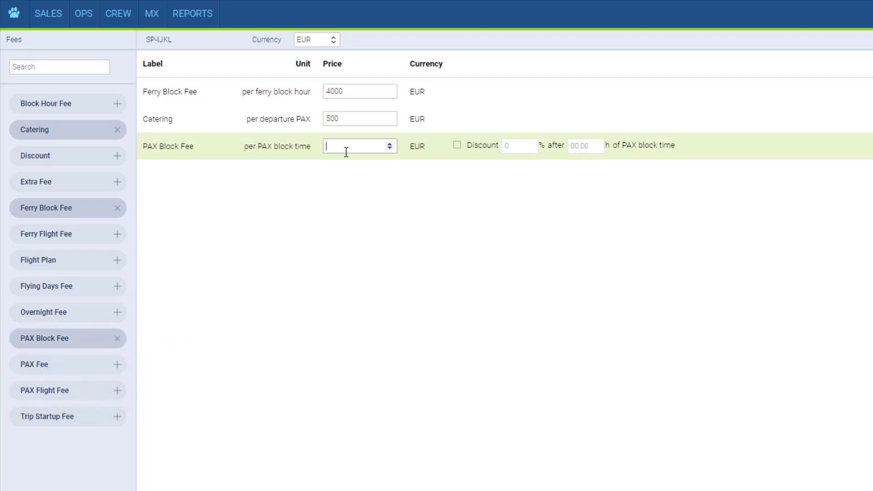
pyautogui.write('4500')
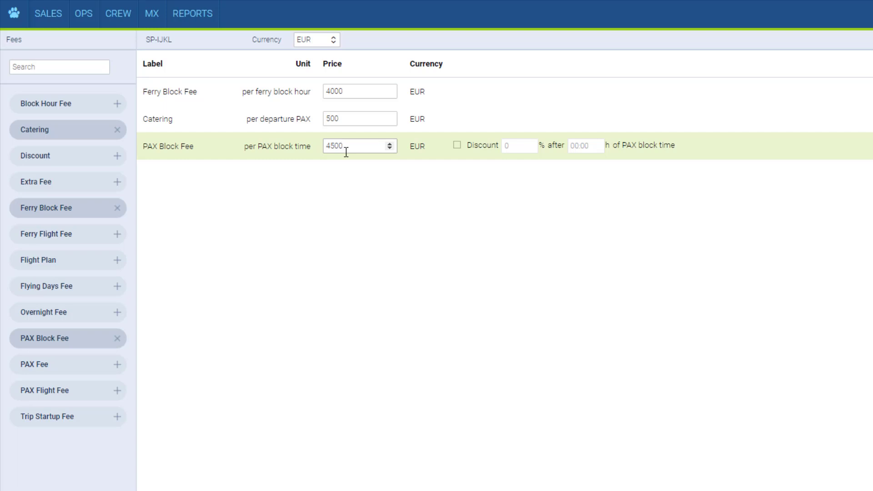
pyautogui.click(456, 145)
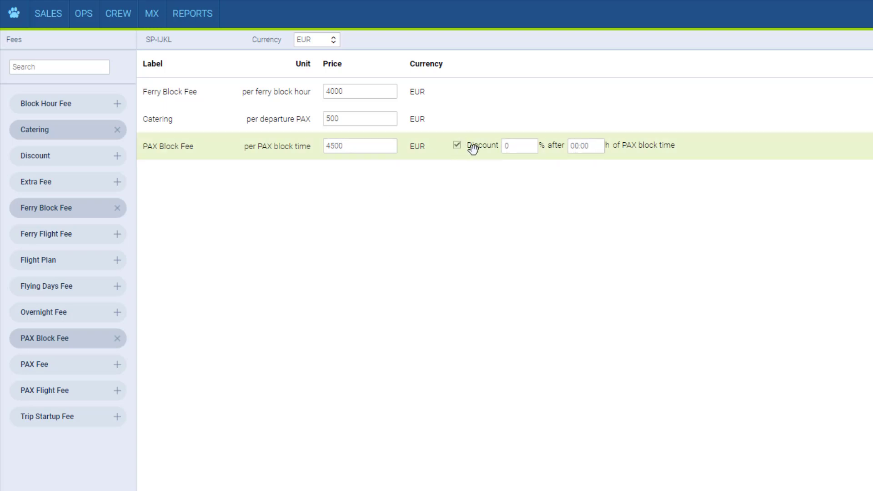
pyautogui.write('10')
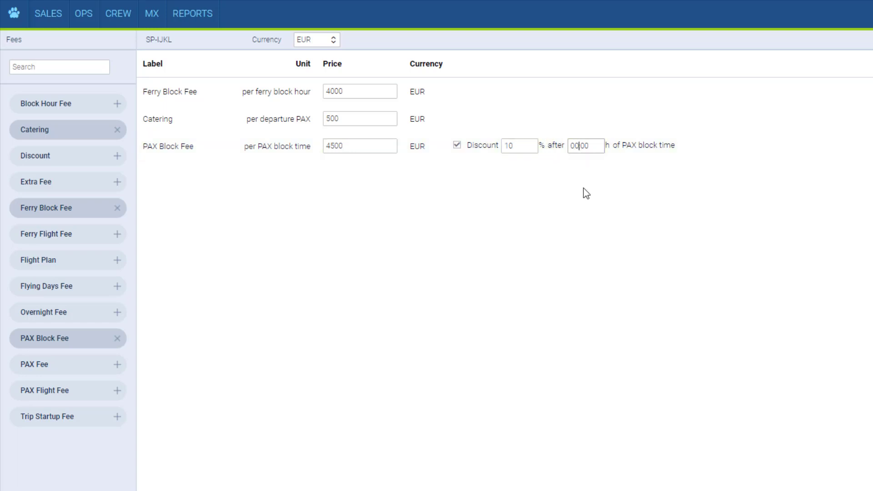
pyautogui.write('03:00')
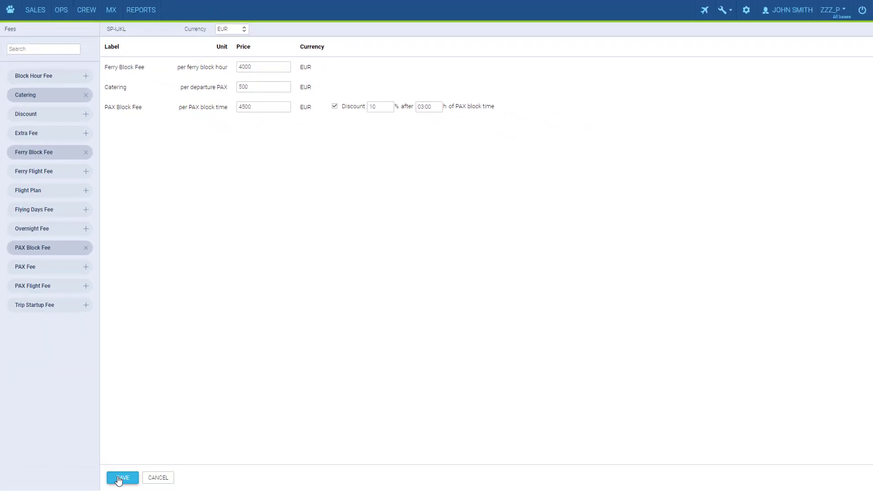
pyautogui.click(121, 478)
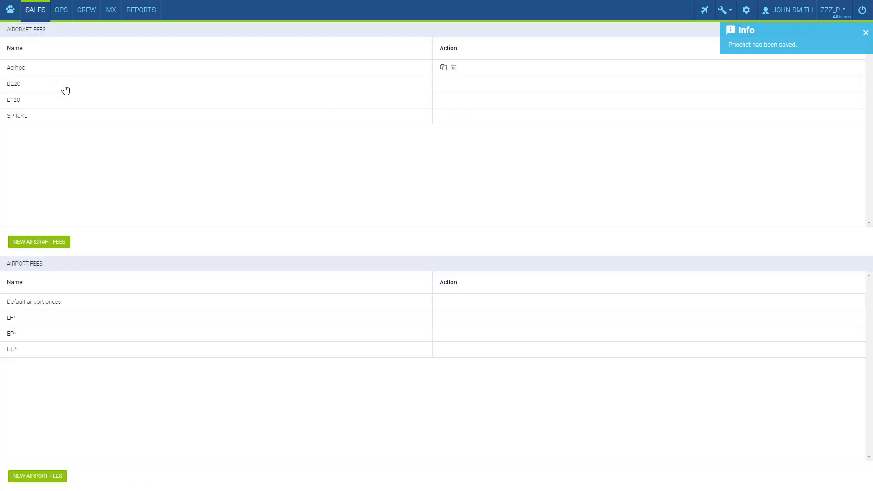
# Create a new airport fee list with masks EGGW and EG*, EG* in EUR.
pyautogui.click(37, 476)
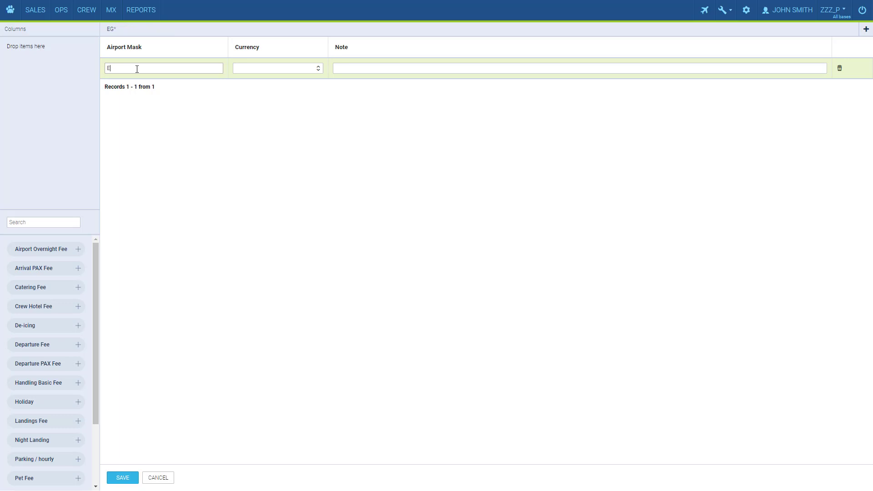
pyautogui.write('GGW')
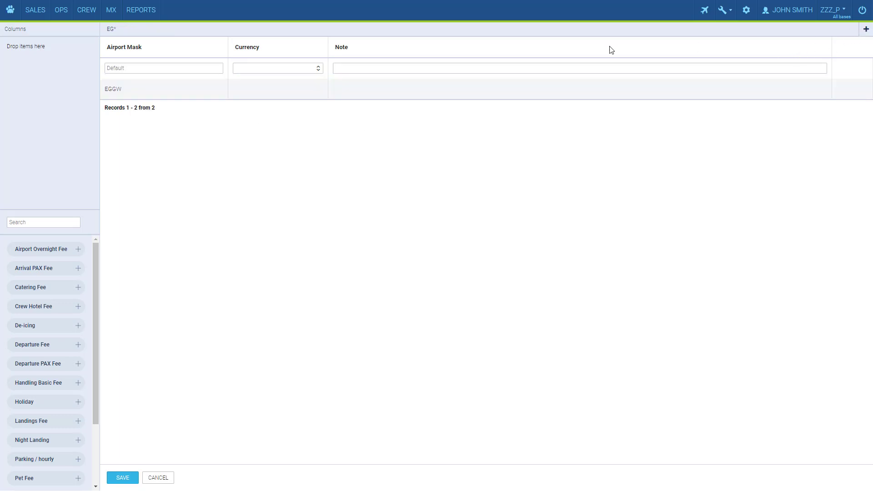
pyautogui.write('EG')
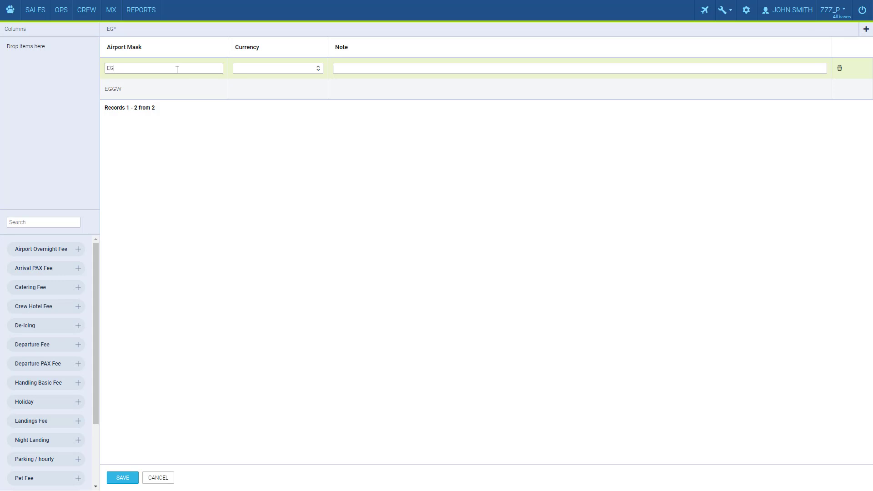
pyautogui.write('*')
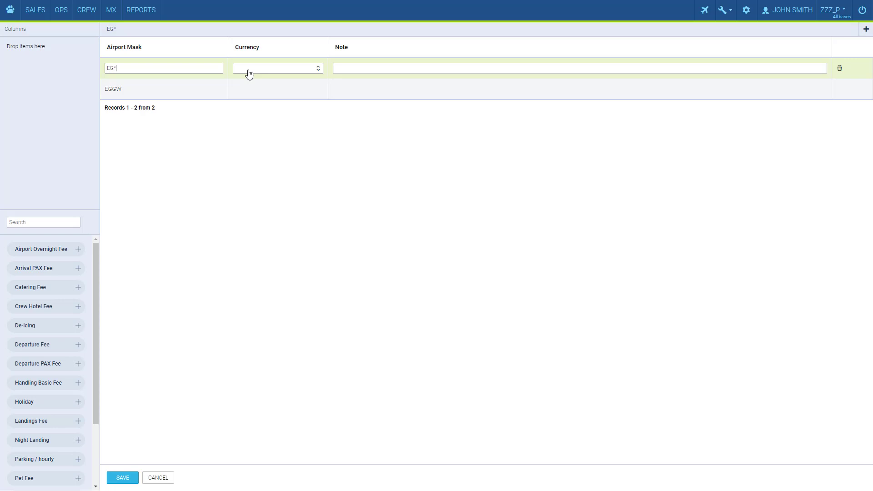
pyautogui.moveTo(250, 74)
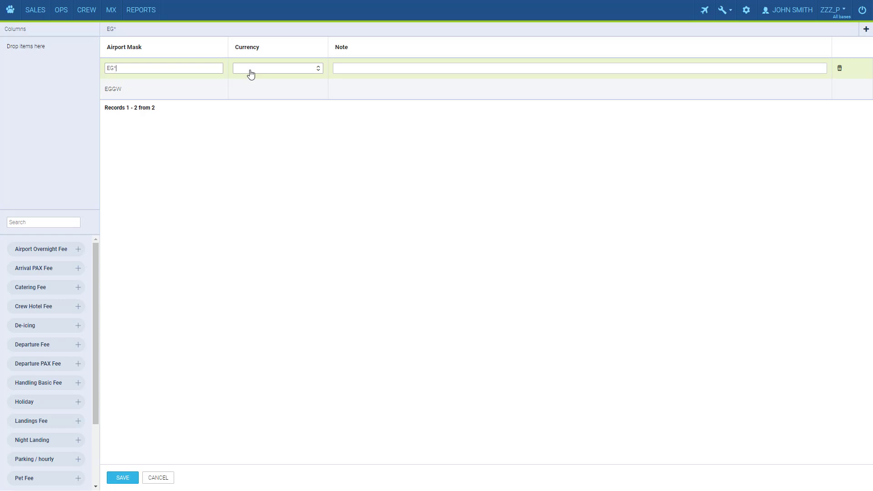
pyautogui.click(277, 67)
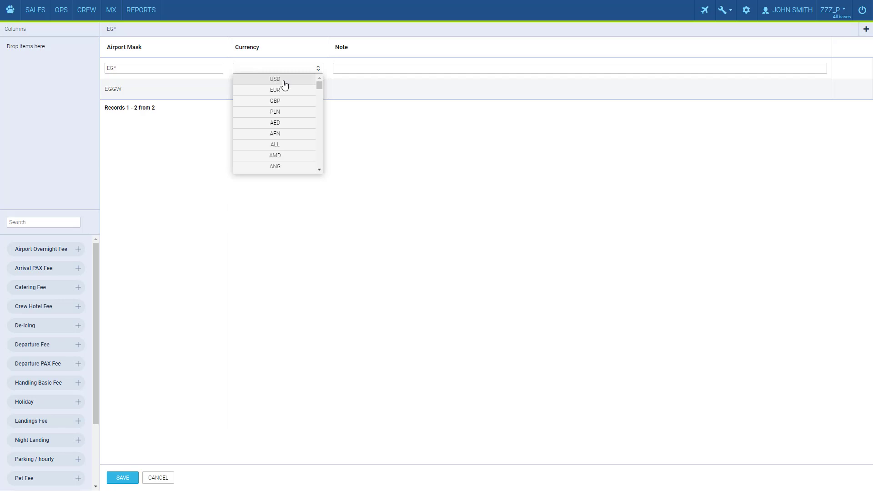
pyautogui.click(274, 89)
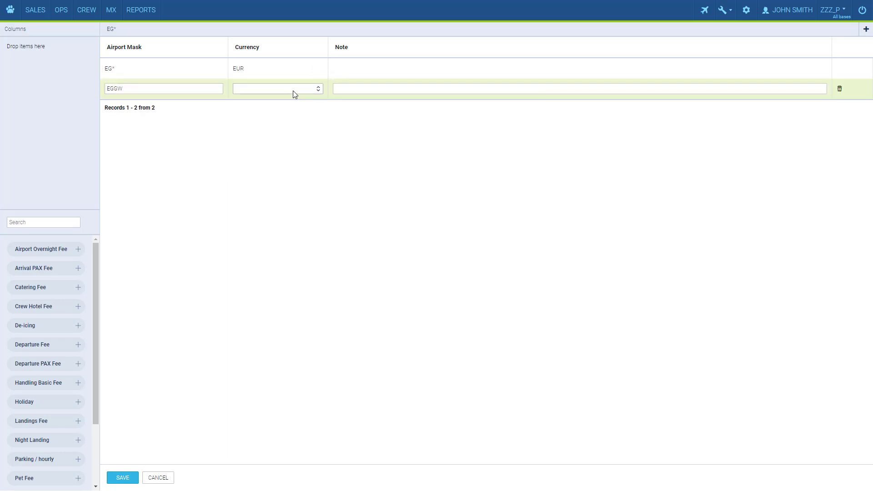
# Set the EGGW row's currency and save the EG* airport fee list.
pyautogui.click(277, 88)
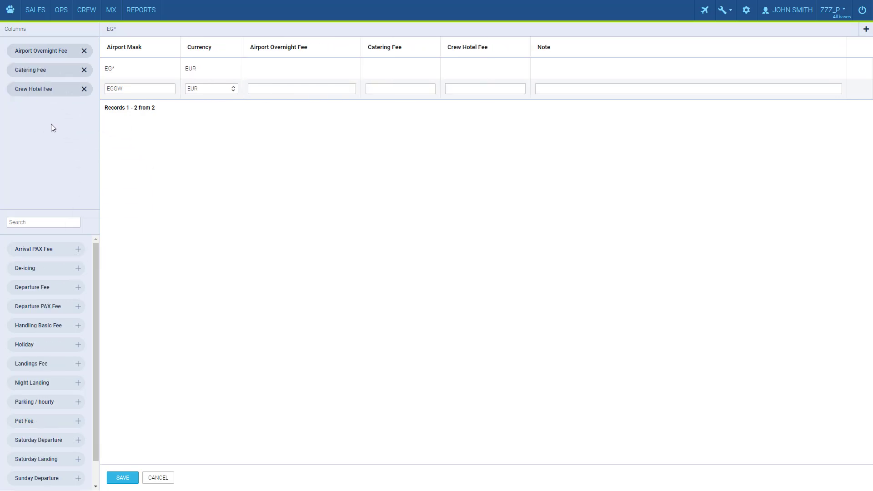
pyautogui.moveTo(813, 101)
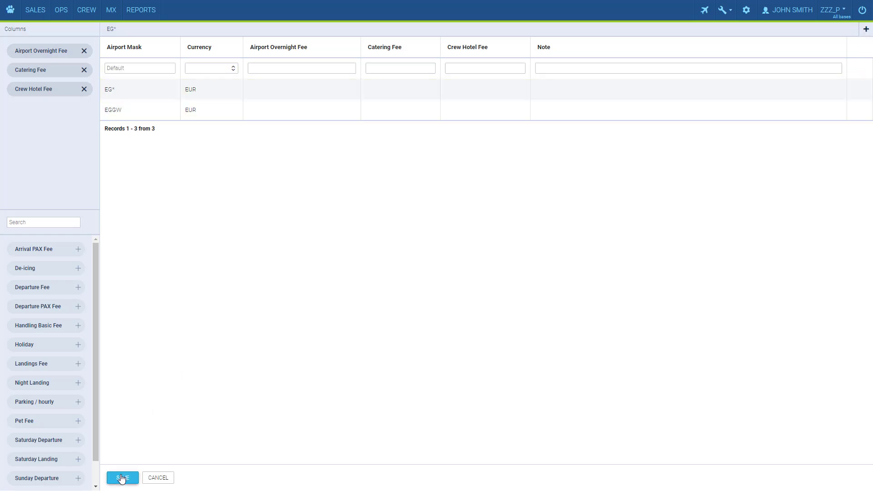
pyautogui.click(121, 478)
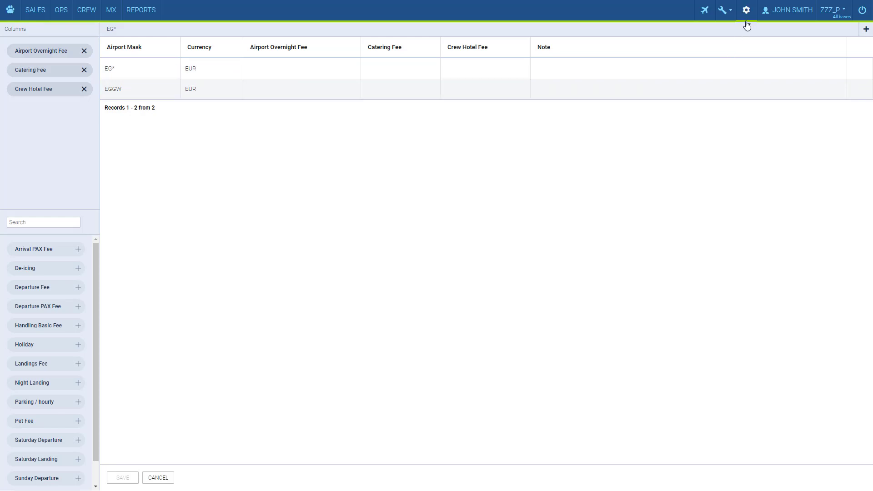
# Open the aircraft's SALES settings and the default Airport Fees dropdown.
pyautogui.click(746, 10)
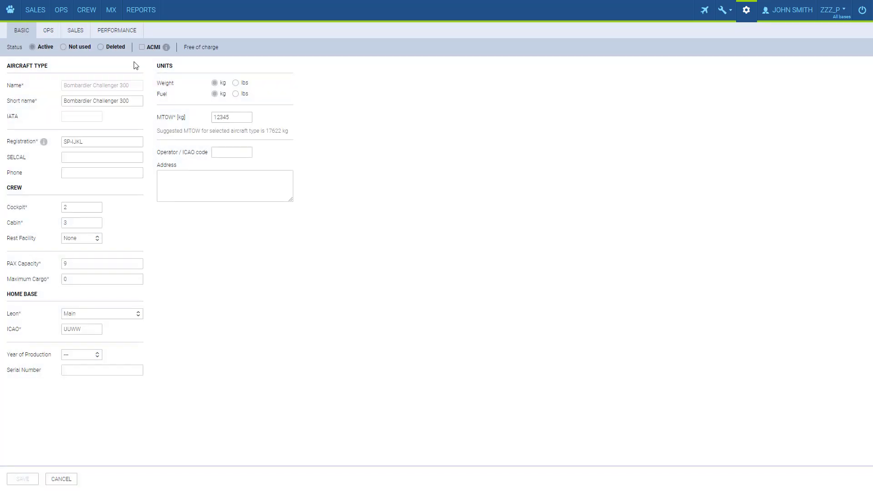
pyautogui.click(74, 30)
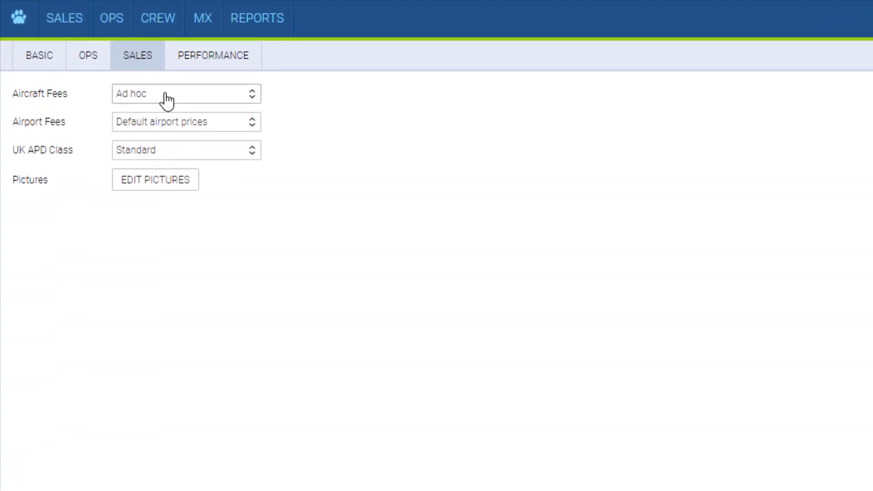
pyautogui.moveTo(254, 143)
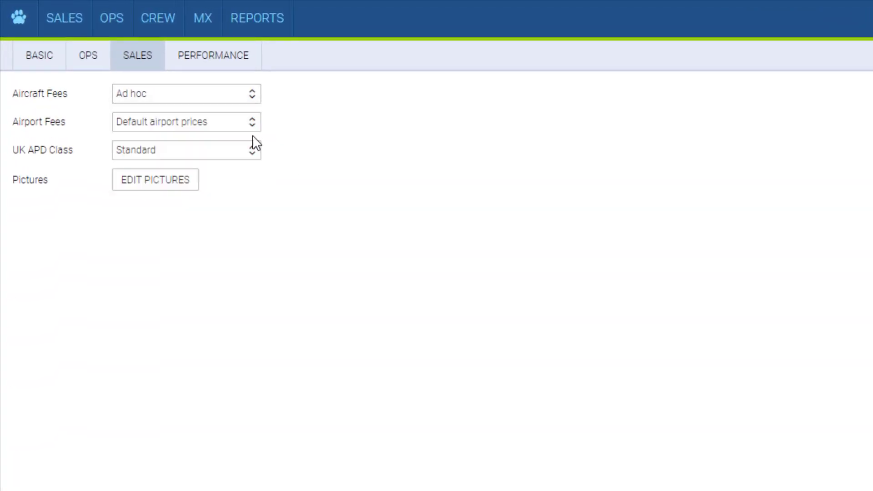
pyautogui.click(185, 122)
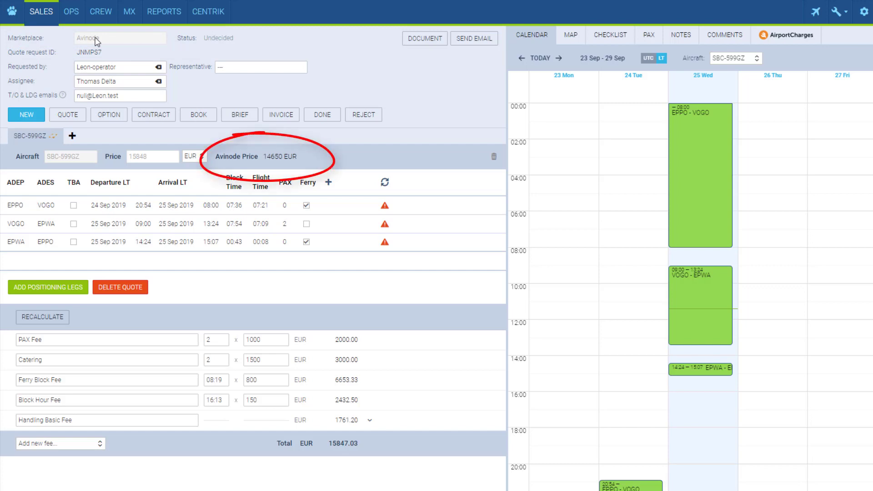
pyautogui.moveTo(227, 133)
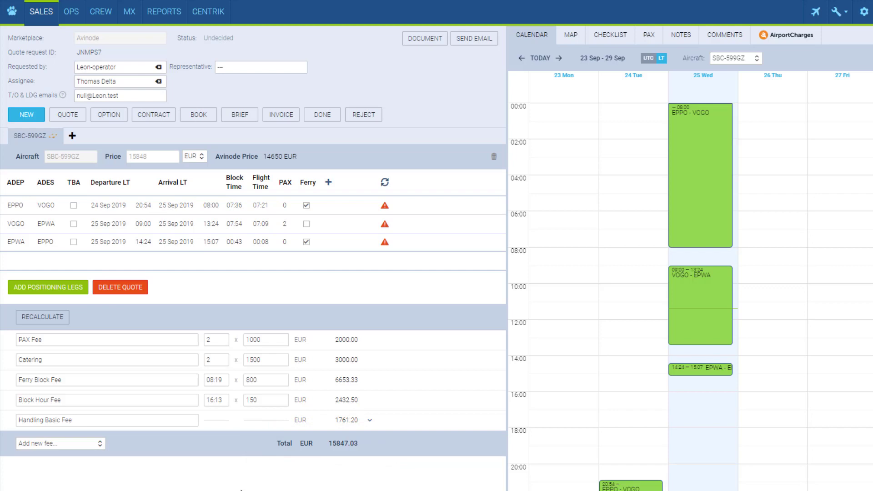
pyautogui.moveTo(232, 488)
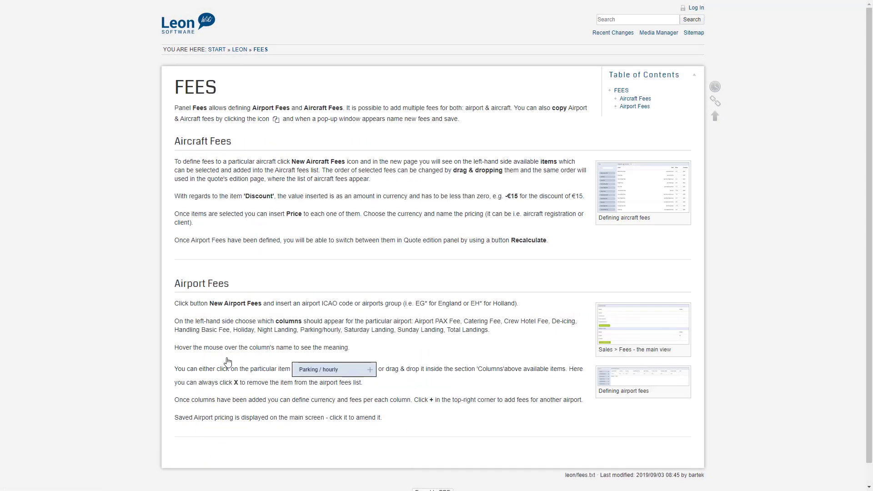
pyautogui.moveTo(126, 300)
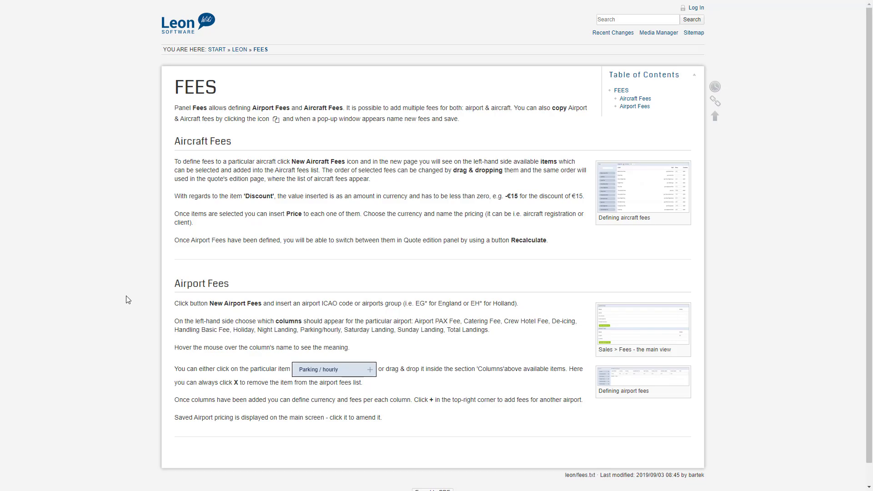